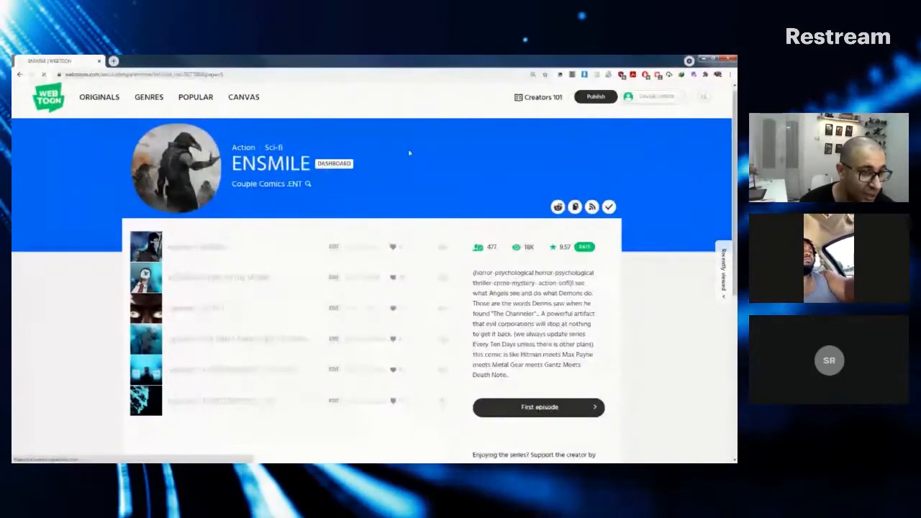
Step: Go to Episode Management for the ENSMILE series from its series page
{"action": "left_click", "coordinate": [333, 163]}
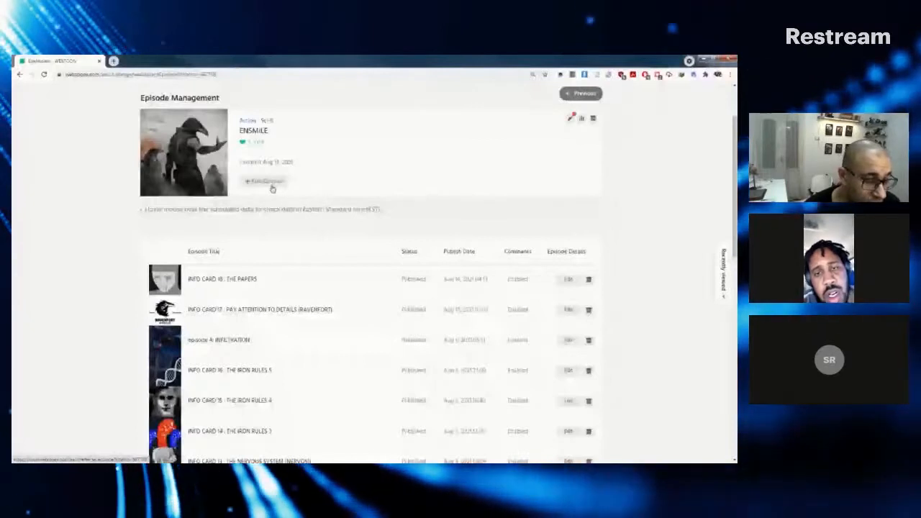
Step: Add a new ENSMILE episode (episode 47) from the Episode Management page
{"action": "left_click", "coordinate": [266, 181]}
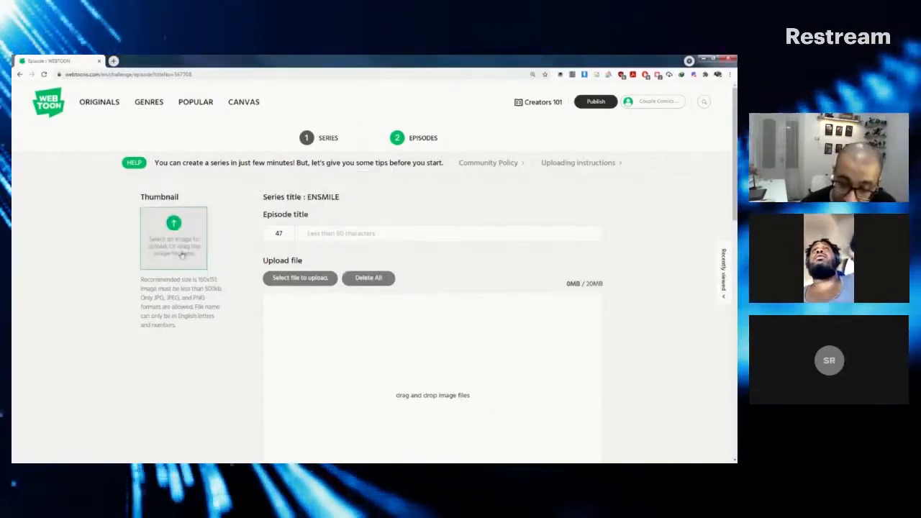
{"action": "mouse_move", "coordinate": [124, 262]}
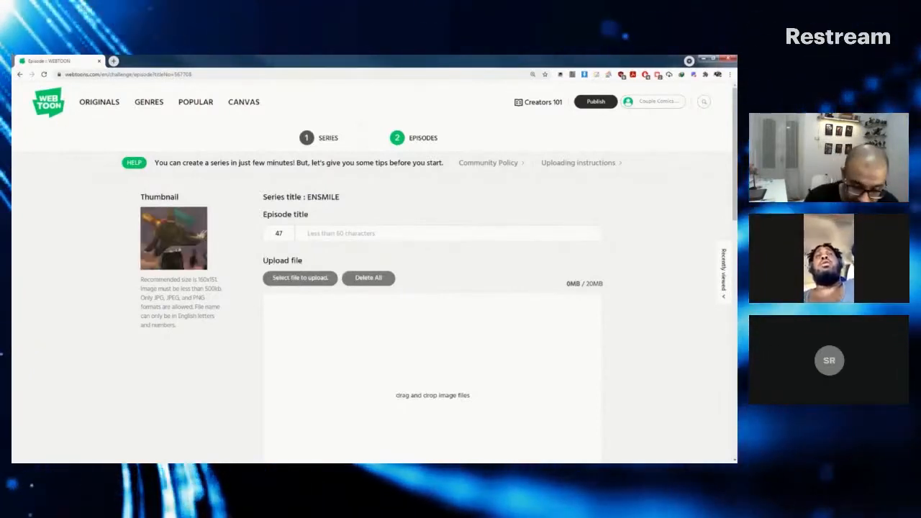
Step: Enter 'testing' as the episode title for ENSMILE episode 47
{"action": "left_click", "coordinate": [432, 233]}
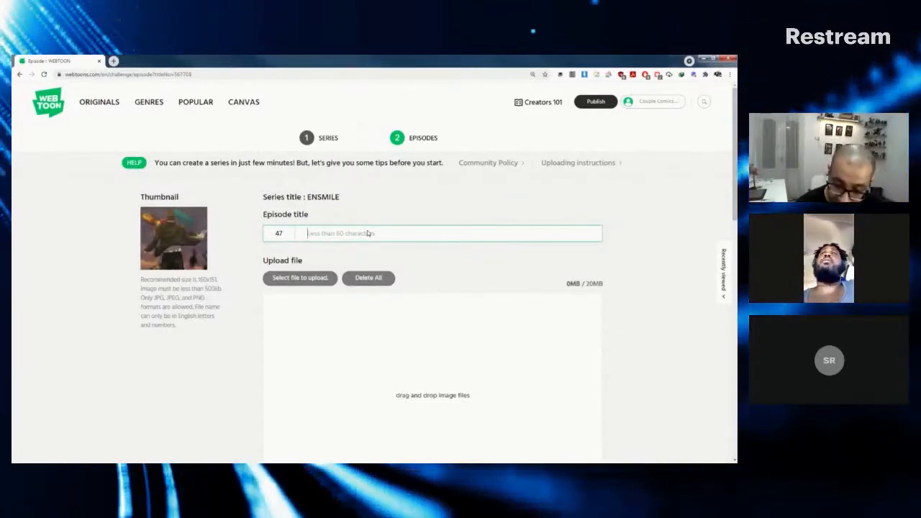
{"action": "type", "text": "testing"}
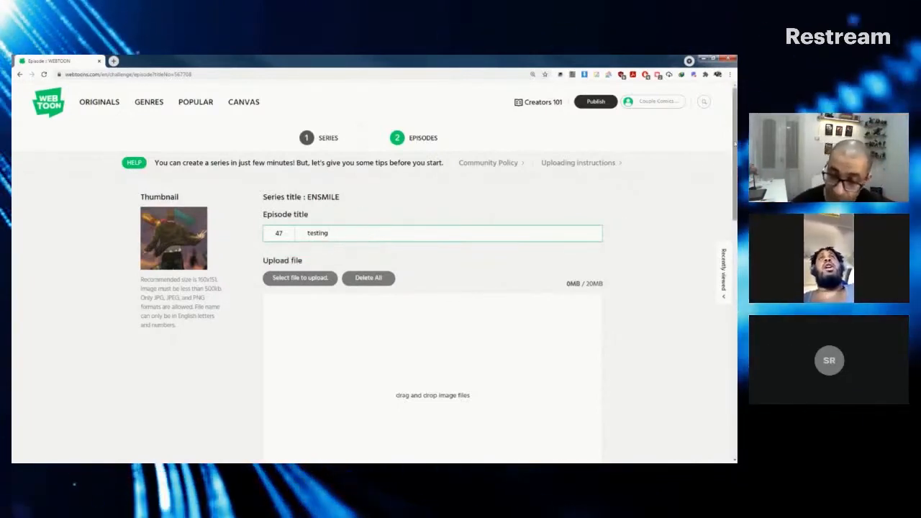
Step: Drag the nervous system image files into the upload area, acknowledging the invalid-format alert
{"action": "scroll", "scroll_direction": "down", "scroll_amount": 3}
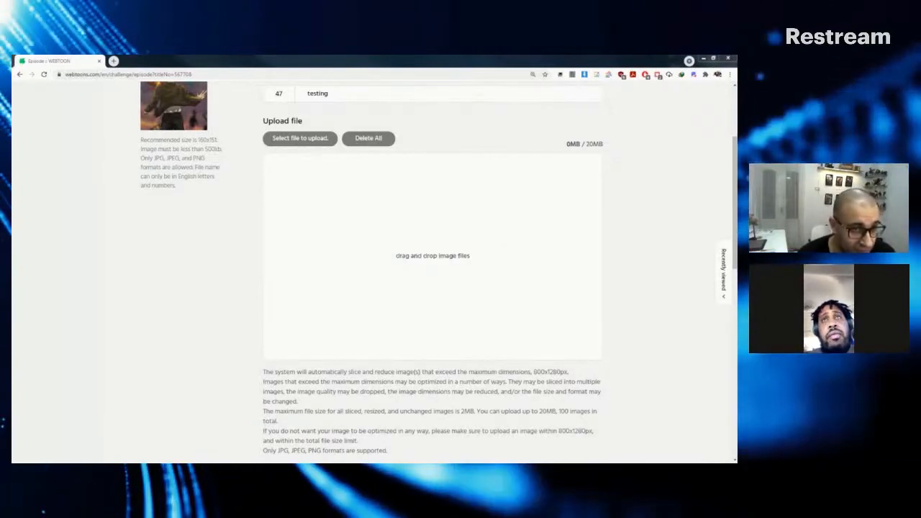
{"action": "left_click_drag", "start_coordinate": [173, 104], "coordinate": [482, 245]}
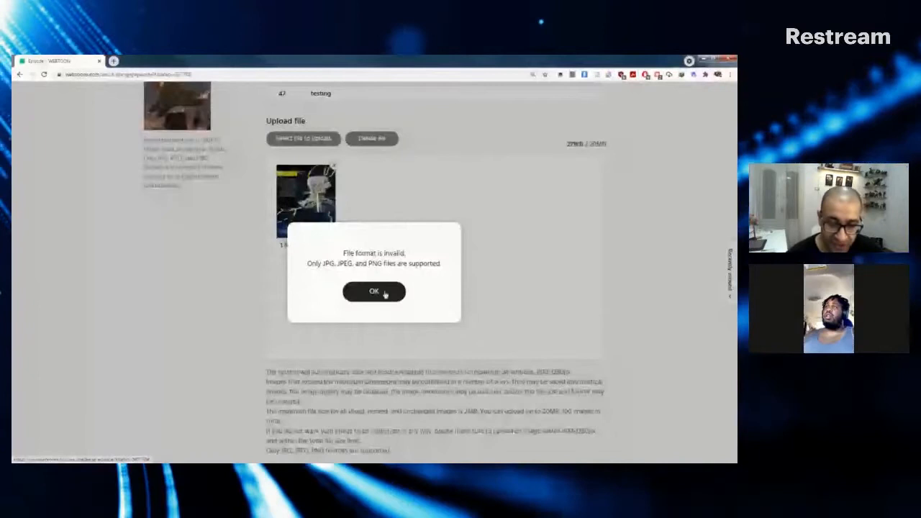
{"action": "left_click", "coordinate": [374, 291]}
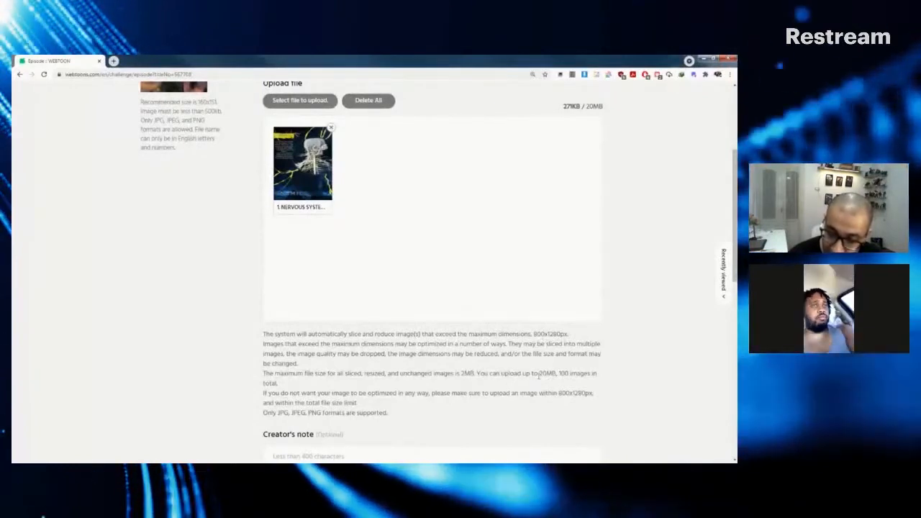
{"action": "double_click", "coordinate": [544, 373]}
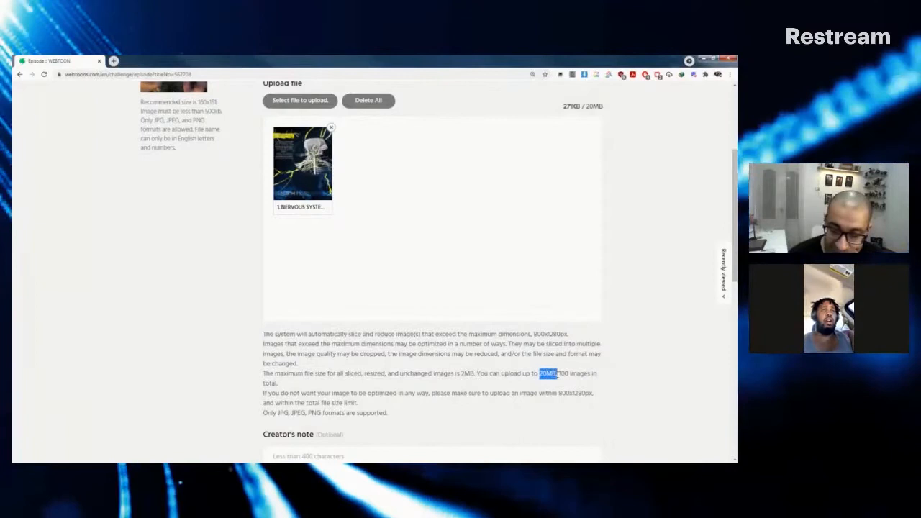
{"action": "mouse_move", "coordinate": [538, 243]}
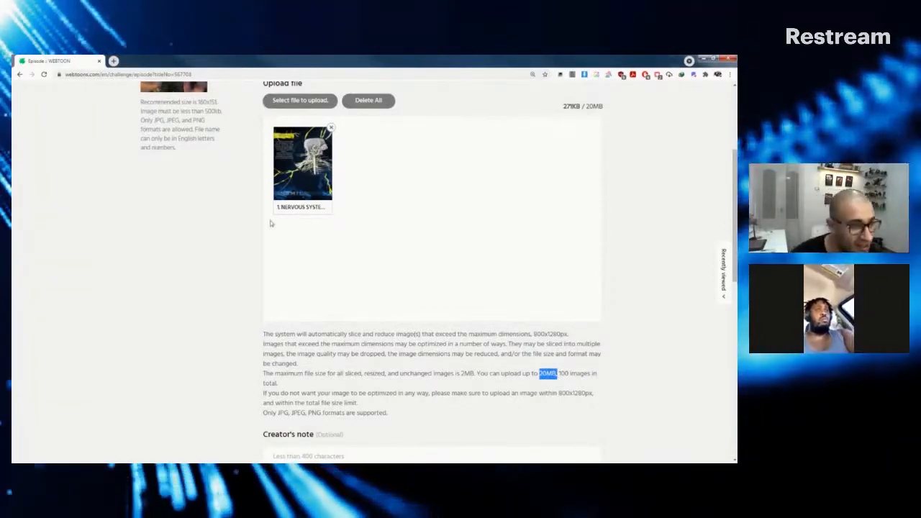
{"action": "mouse_move", "coordinate": [161, 291]}
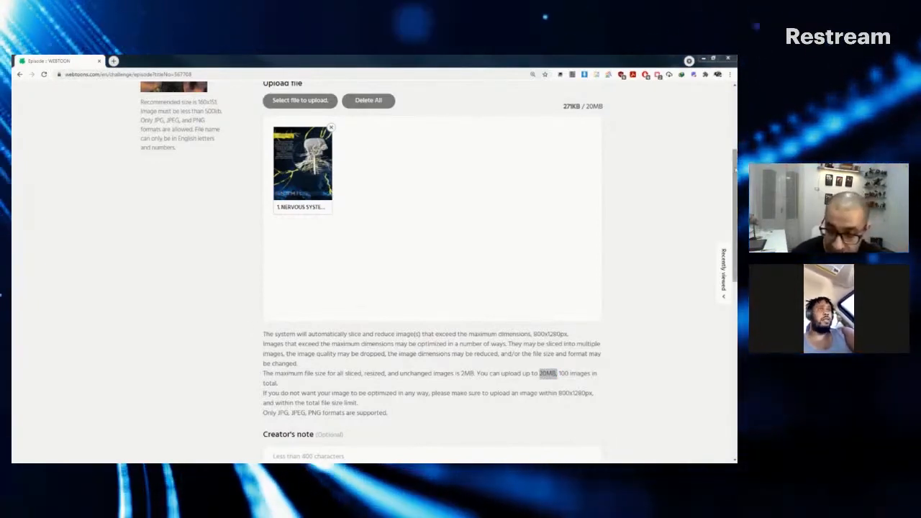
{"action": "scroll", "scroll_direction": "down", "scroll_amount": 3}
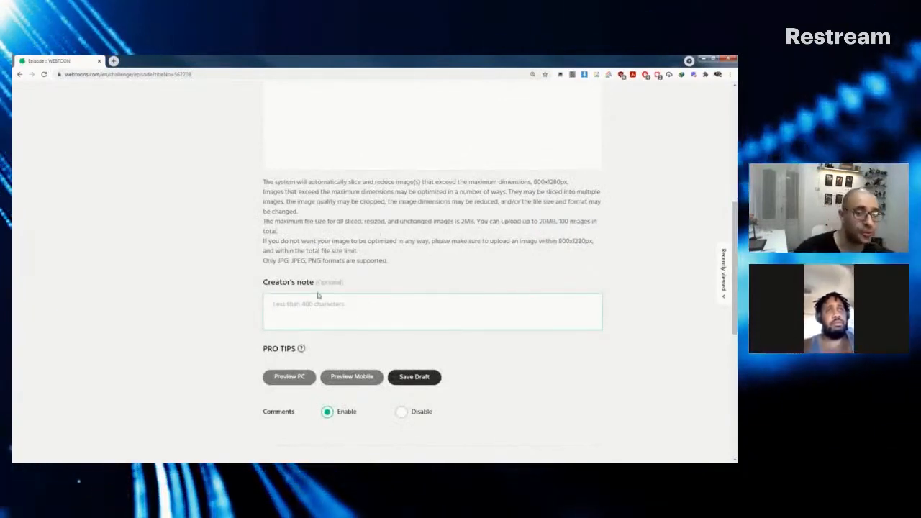
Step: Launch the PC preview of the ENSMILE episode 47 draft
{"action": "left_click", "coordinate": [430, 311]}
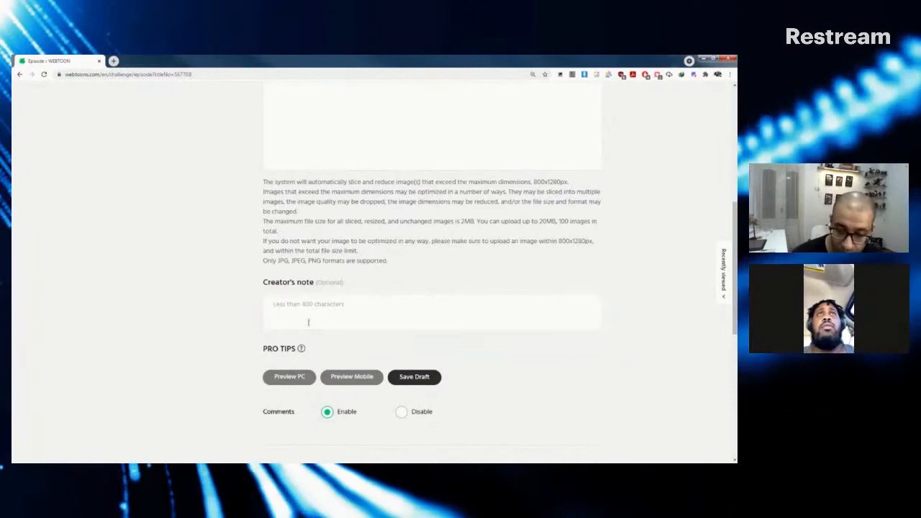
{"action": "scroll", "scroll_direction": "down", "scroll_amount": 3}
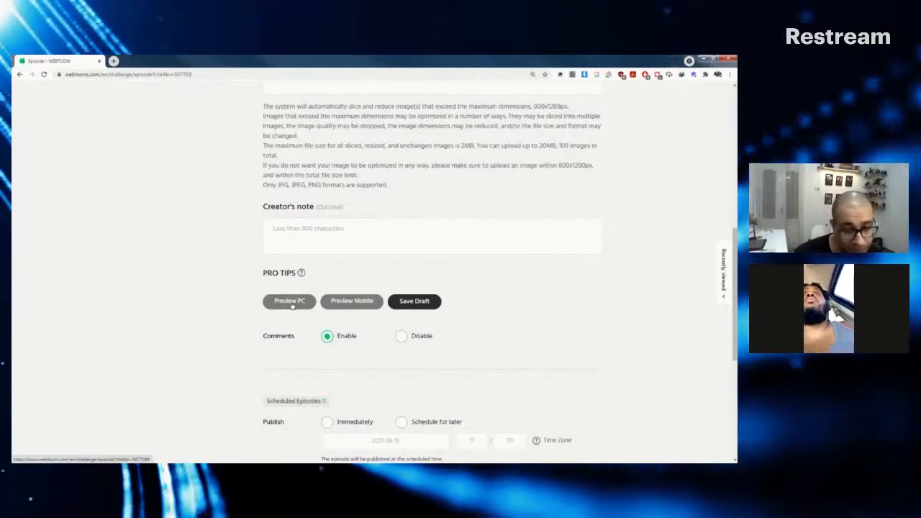
{"action": "left_click", "coordinate": [288, 302]}
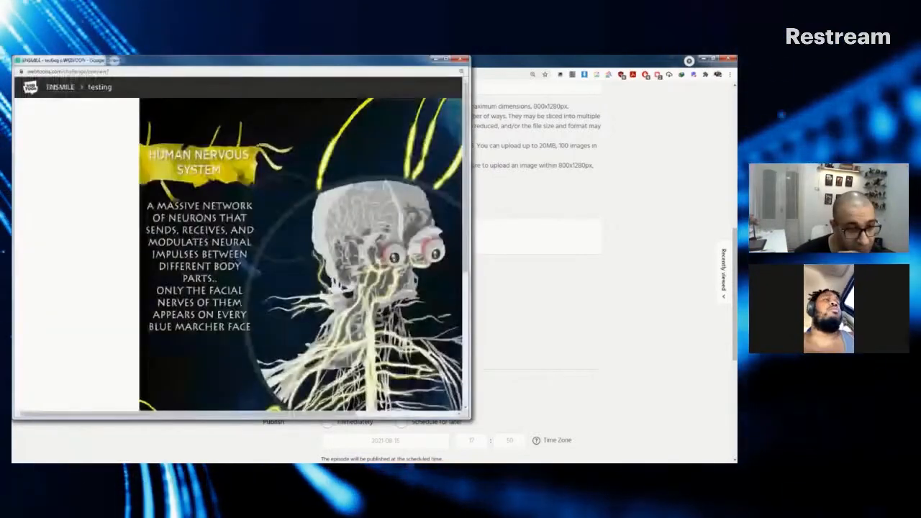